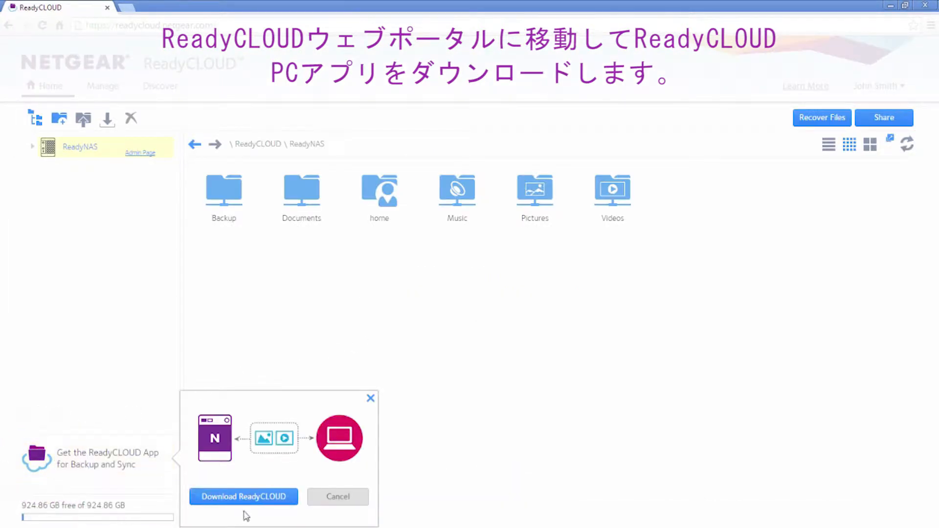
Step: Download, install and sign in to the ReadyCLOUD PC app, then start Backup PC Folder
left_click(244, 497)
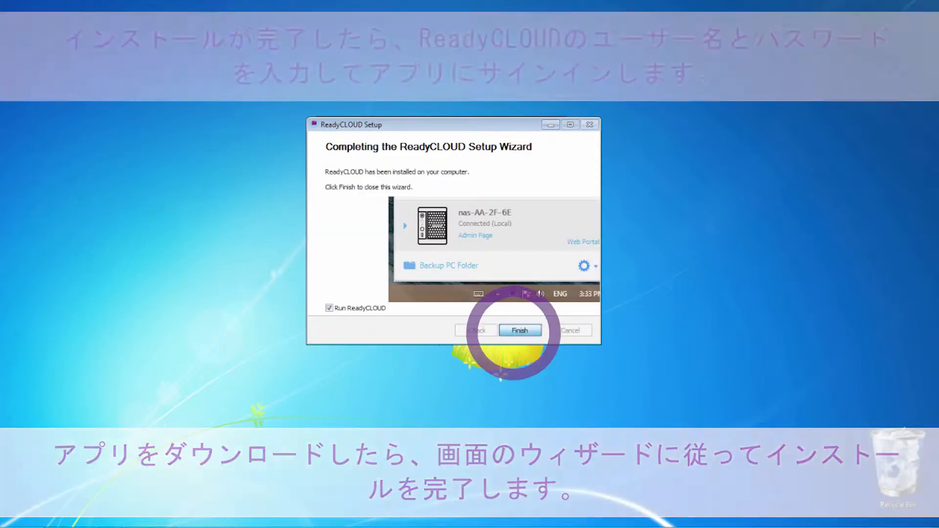
left_click(520, 330)
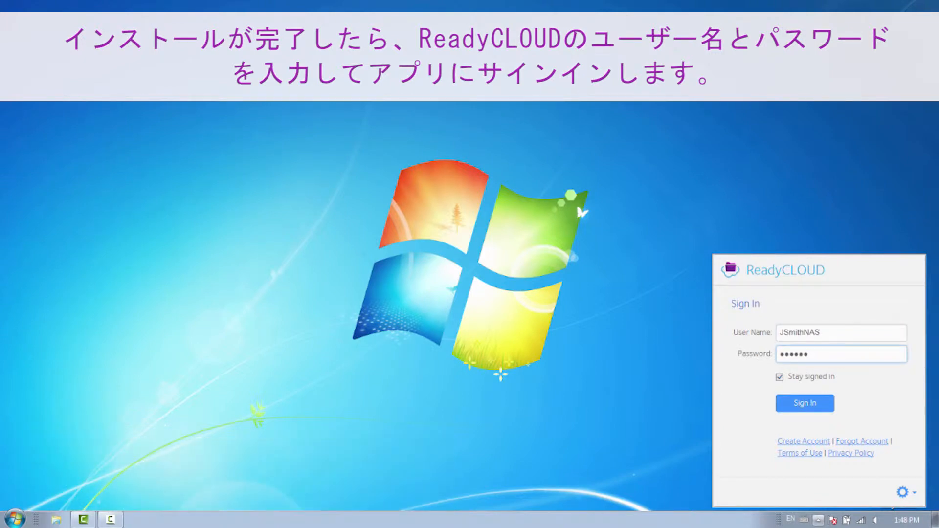
left_click(805, 403)
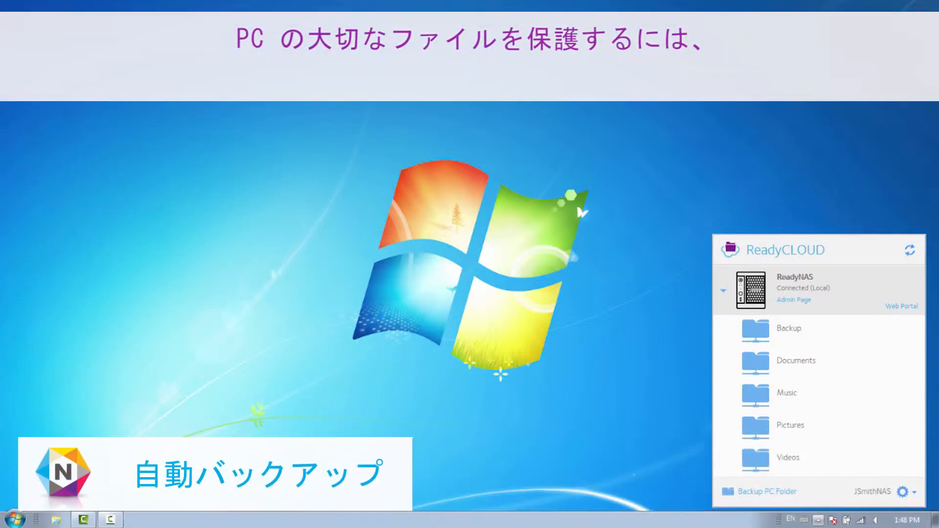
left_click(763, 492)
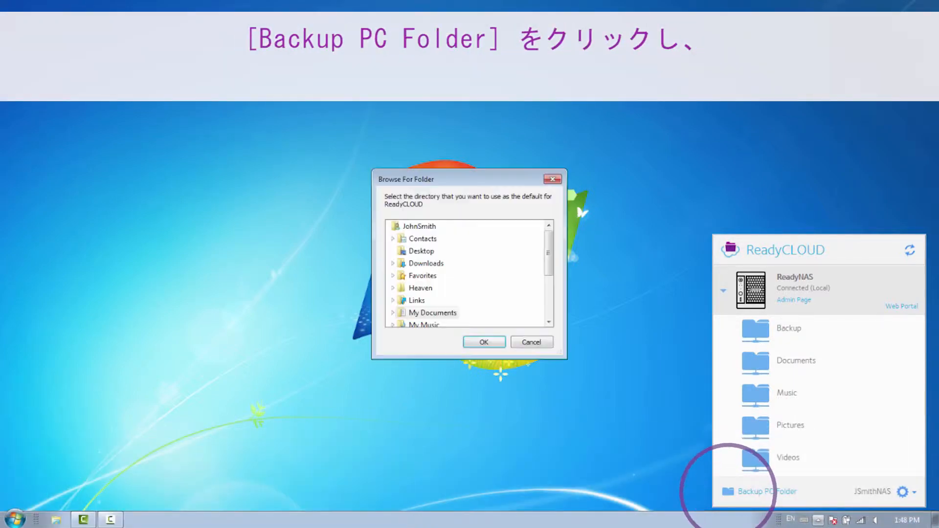
Step: Choose My Documents in Browse For Folder and confirm it as the backup folder
left_click(432, 313)
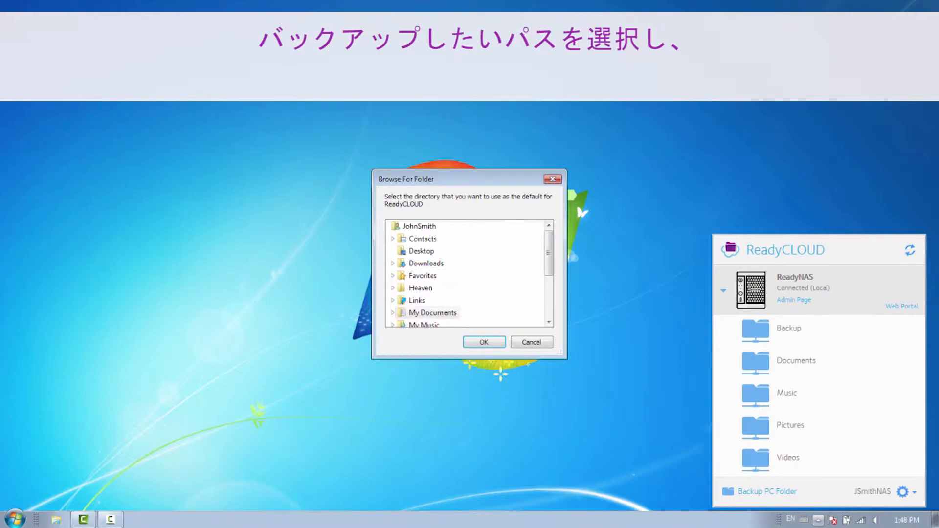
left_click(484, 342)
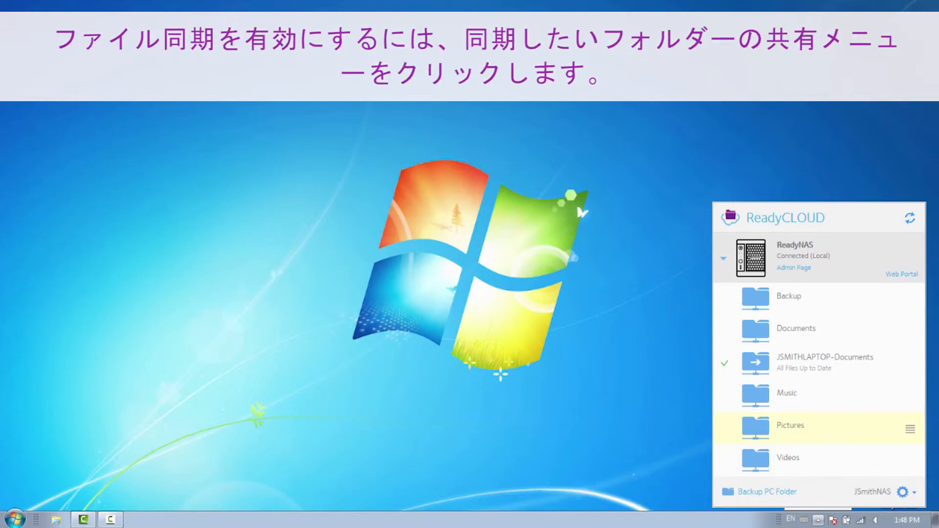
Step: Set the Pictures share to Sync to PC from its share menu
left_click(907, 427)
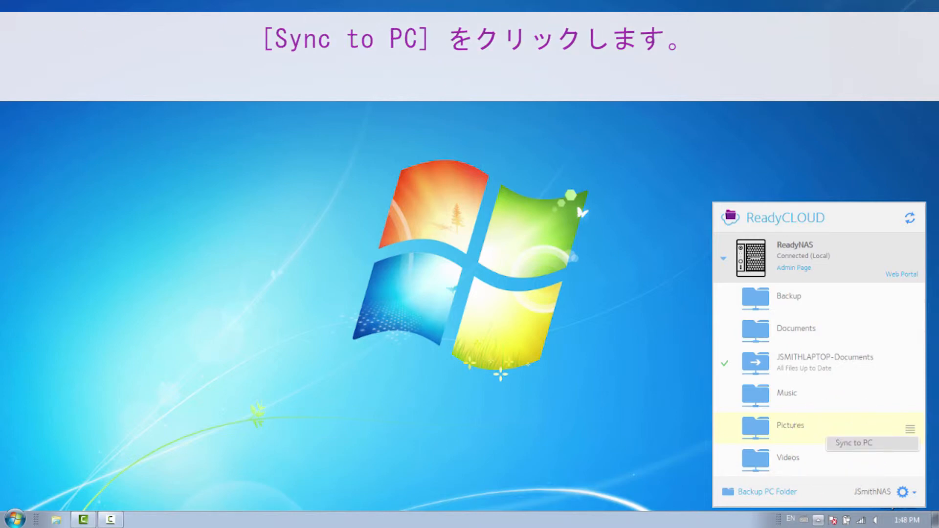
left_click(855, 444)
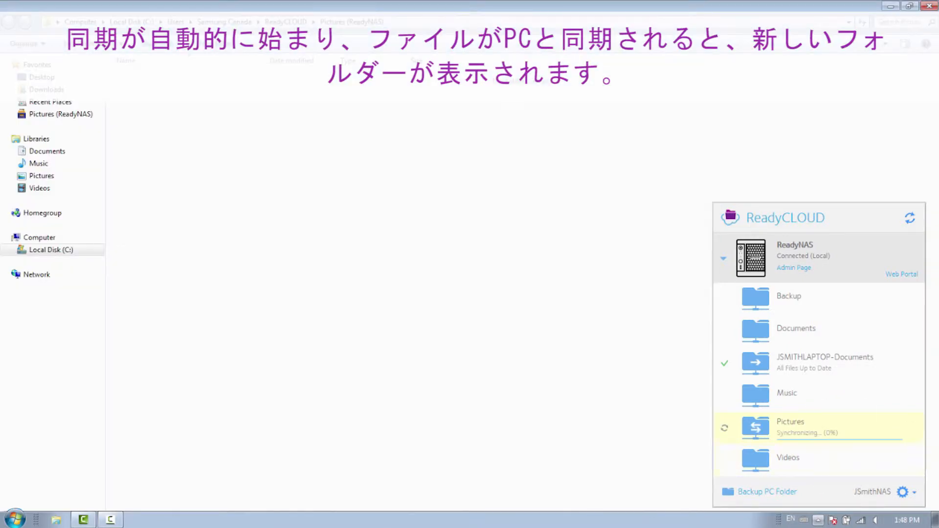